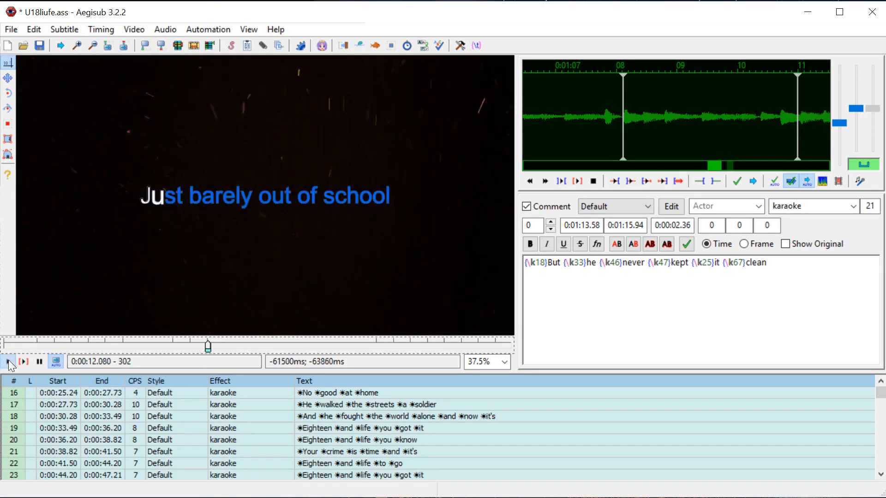
- Play the karaoke lines and the effect template preview, jumping to another lyric line
click(5, 375)
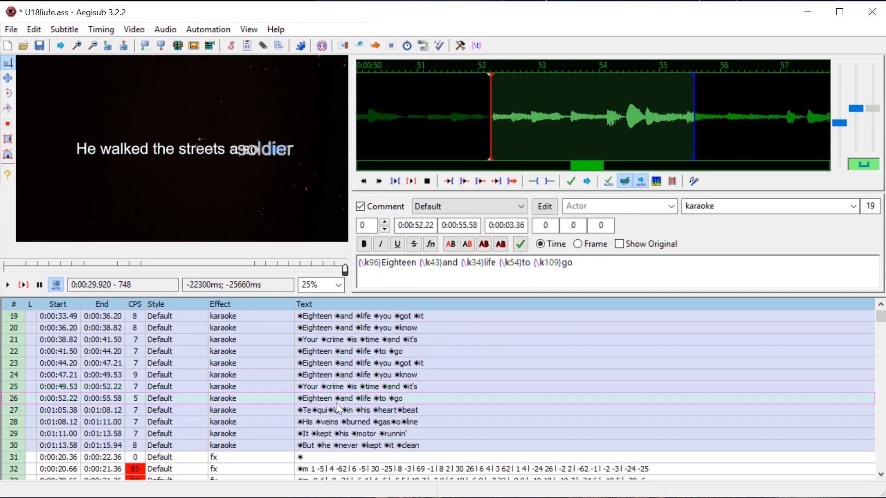
click(334, 434)
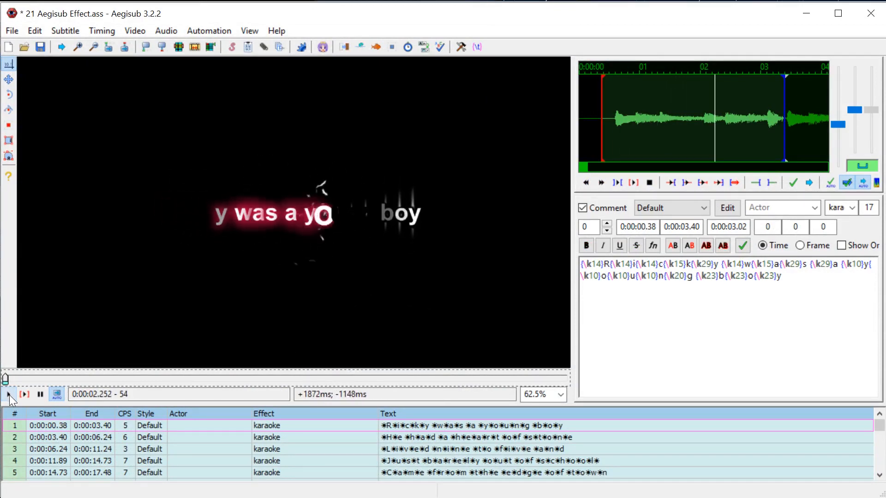
click(8, 396)
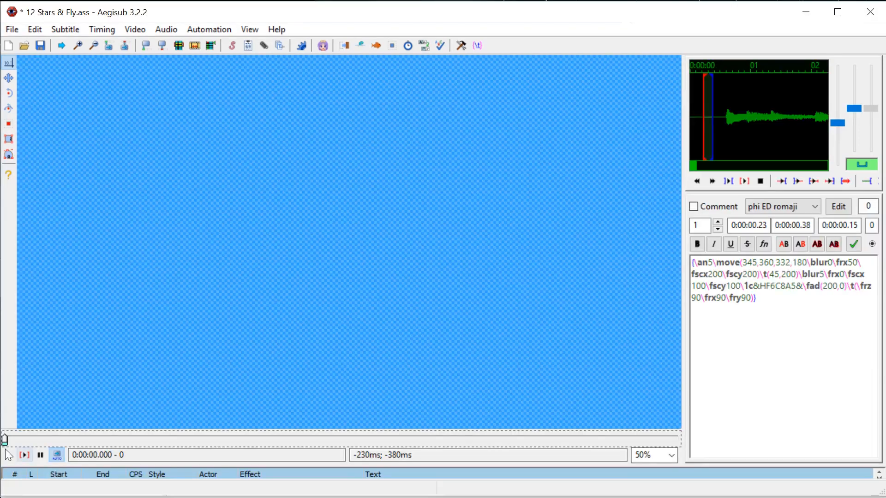
- Play the Stars & Fly effect animating lyrics over the blue dummy video
click(14, 469)
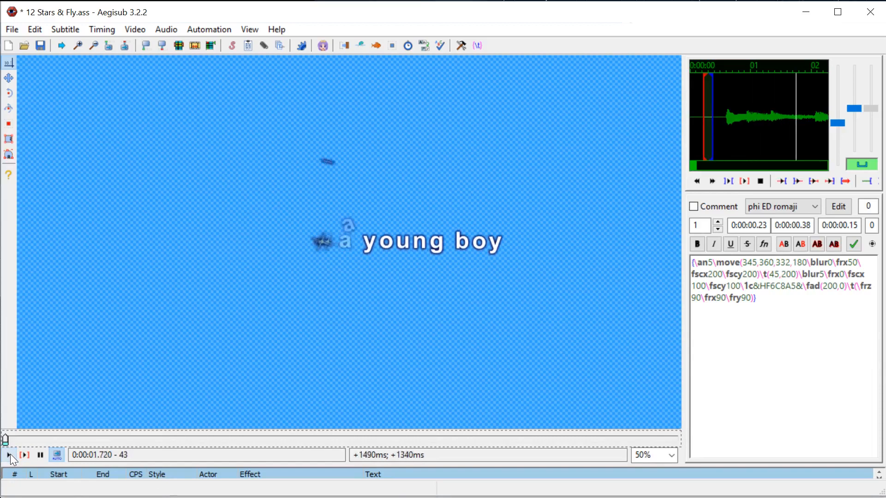
click(8, 468)
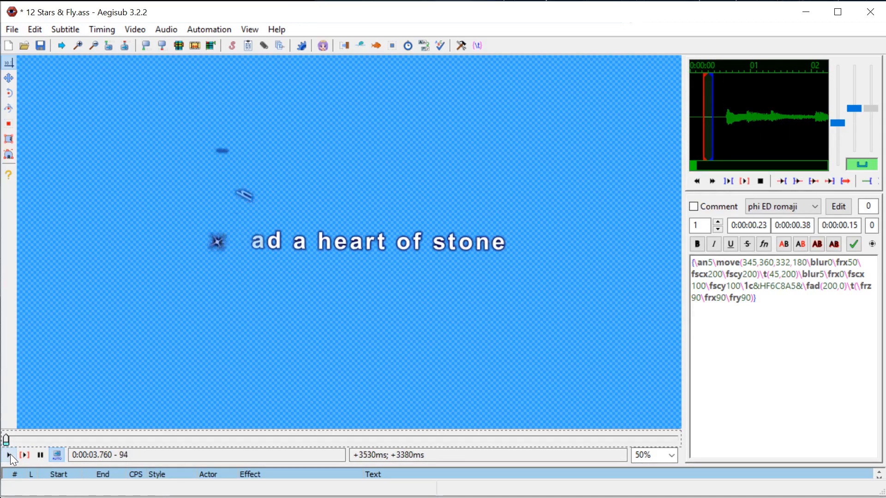
click(8, 469)
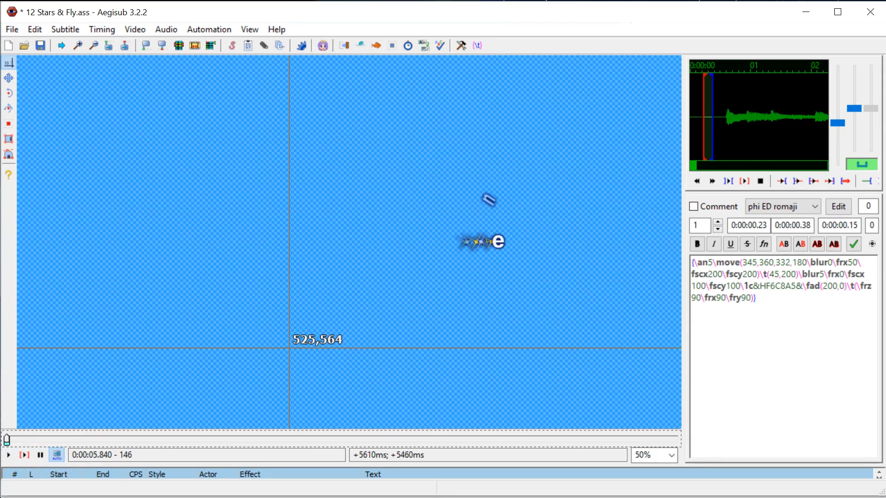
mouse_move(180, 46)
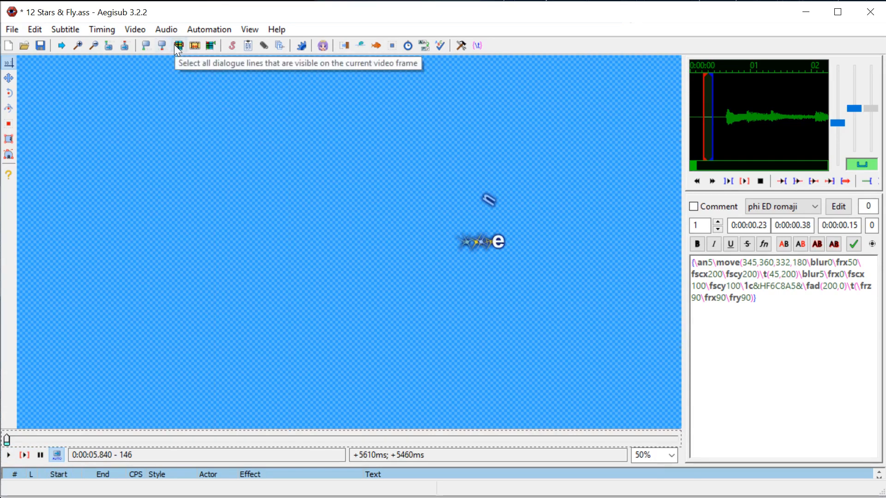
mouse_move(104, 55)
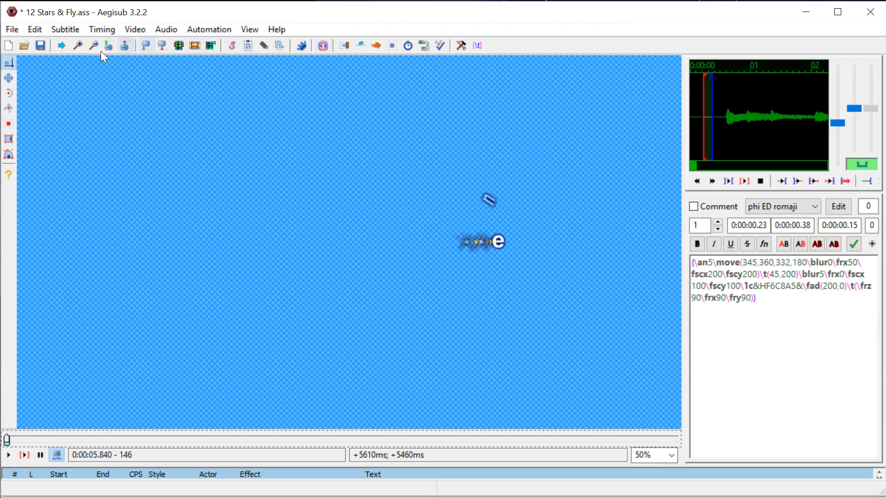
mouse_move(179, 469)
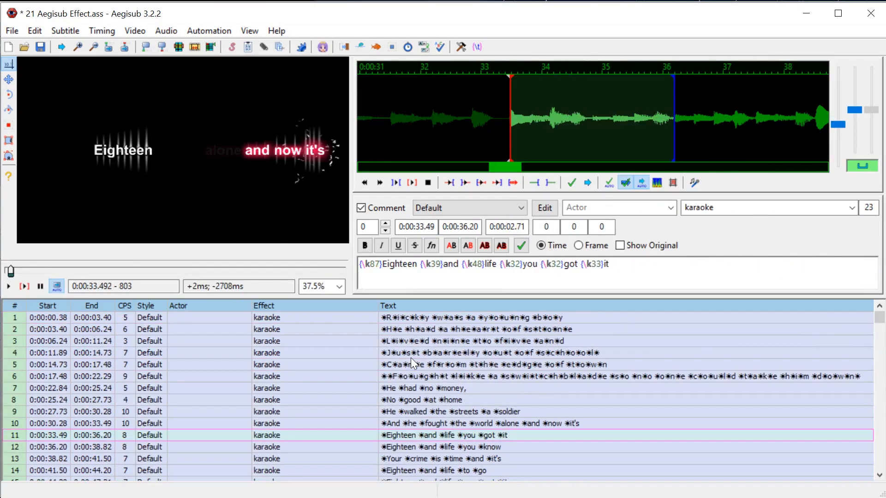
- Open '06 Perfect Day - supercell PV.ass' from the good Aegisub Effects folder into Aegisub
scroll(down, 3)
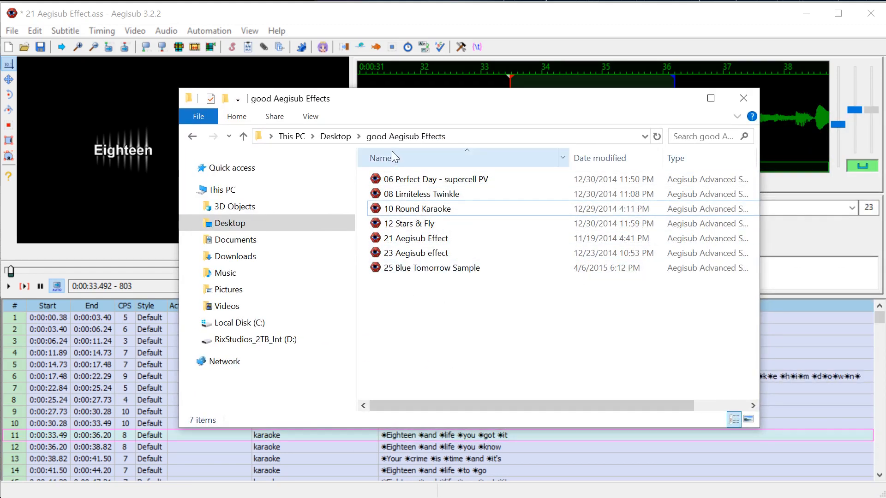
click(421, 179)
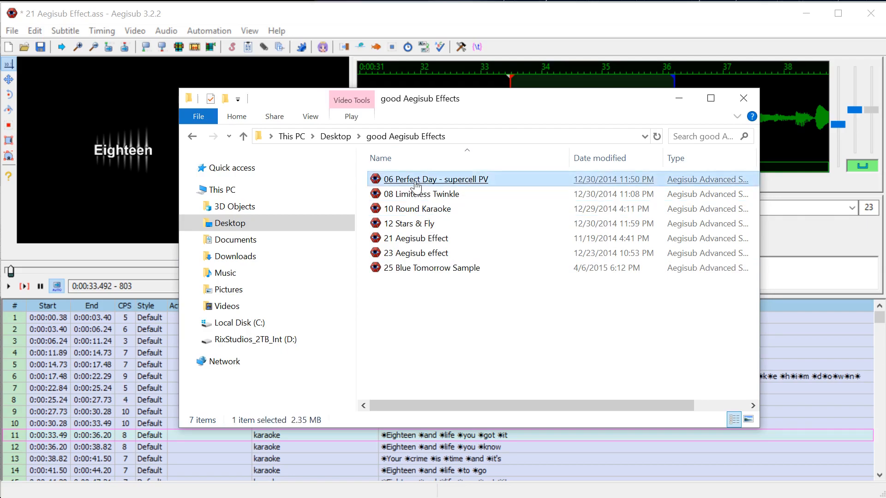
double_click(435, 179)
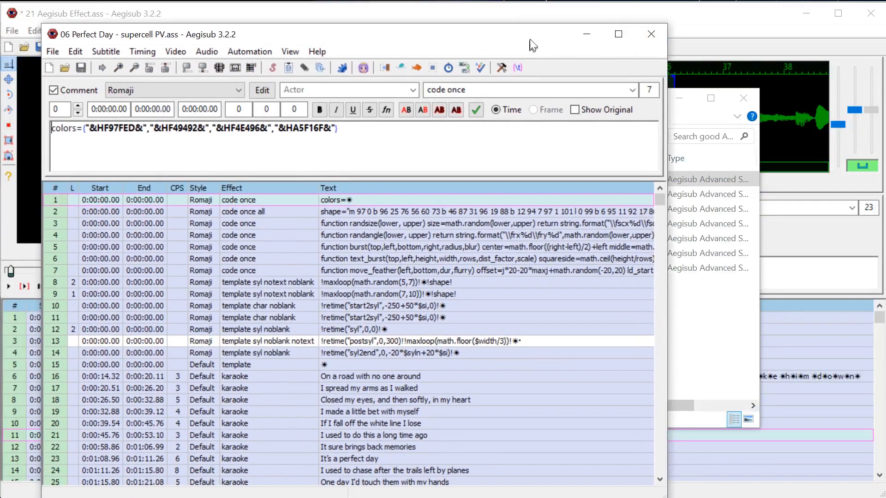
- Load a dummy video and jump to the karaoke line 'On a road with no one around'
click(175, 52)
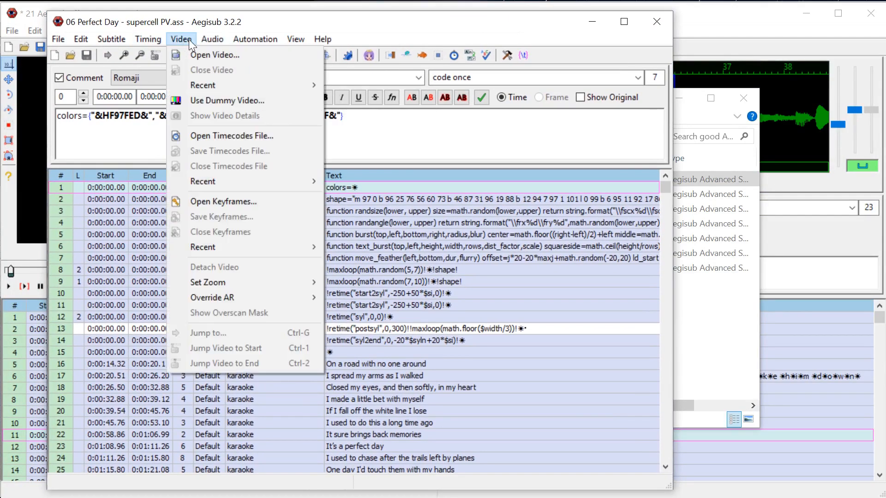
mouse_move(203, 95)
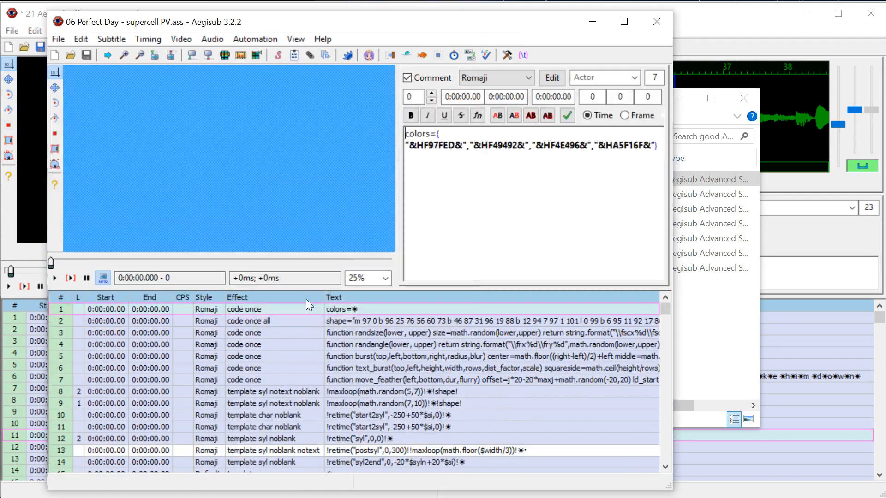
click(54, 278)
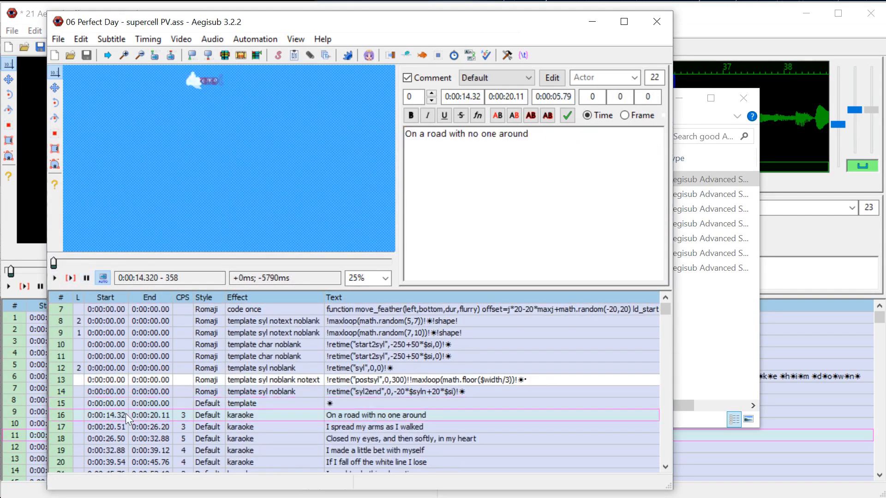
click(70, 278)
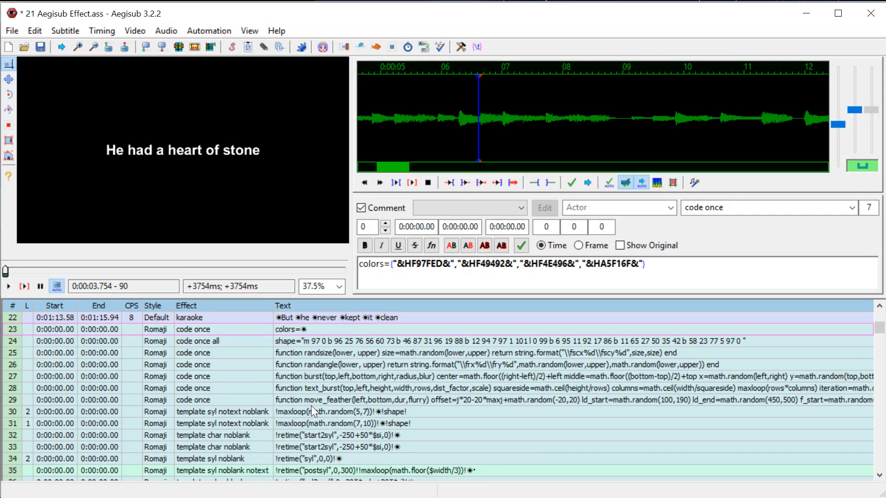
click(7, 47)
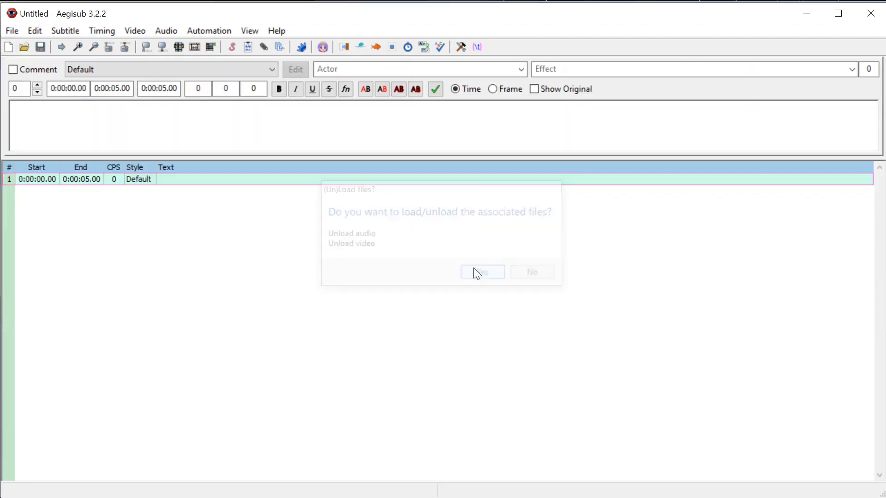
click(482, 272)
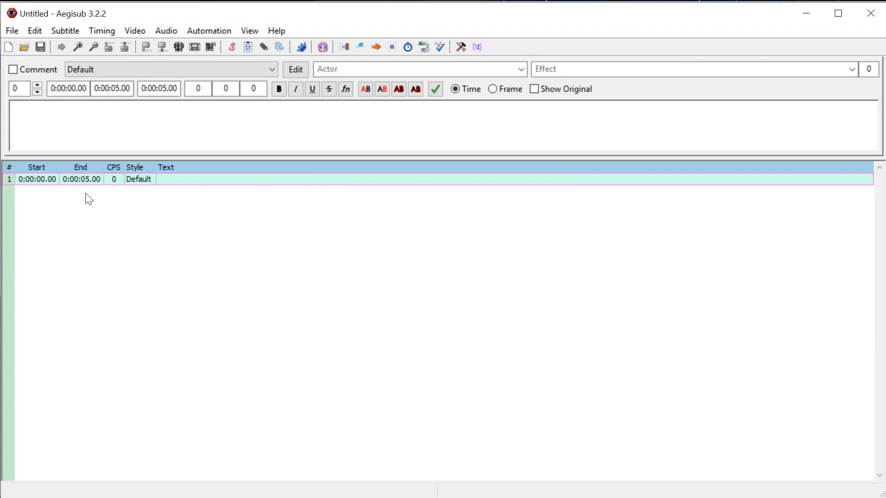
mouse_move(497, 346)
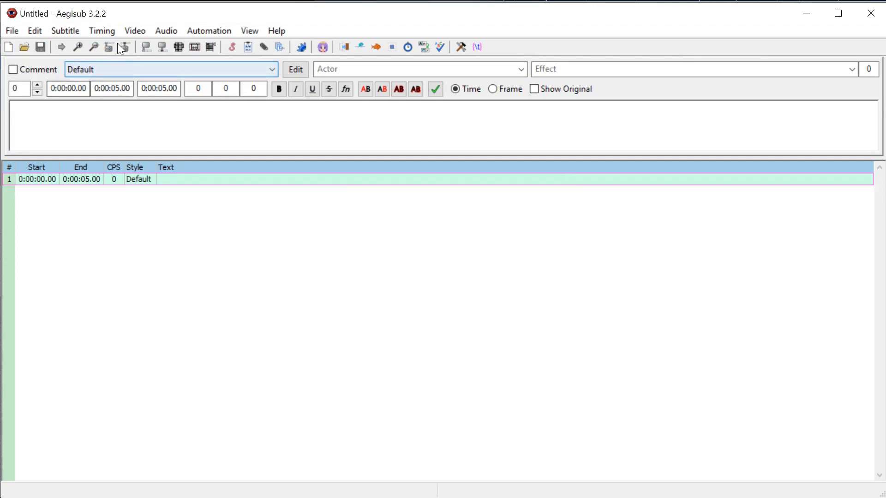
click(166, 31)
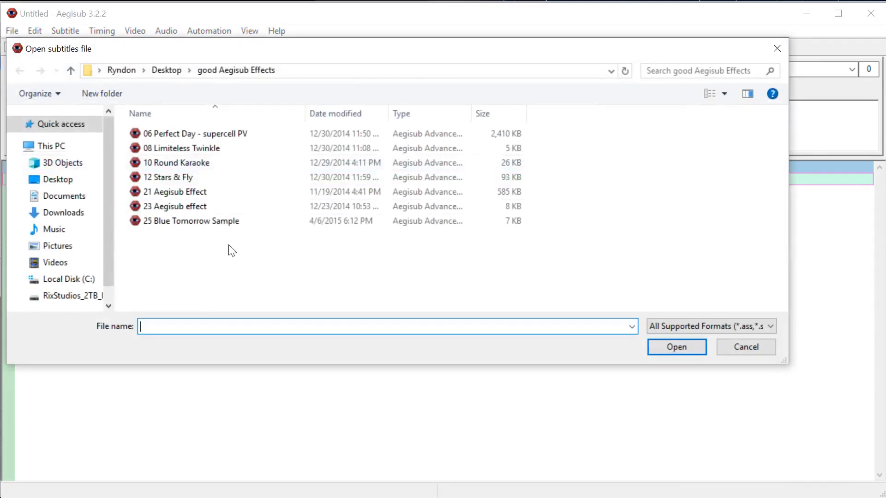
click(54, 228)
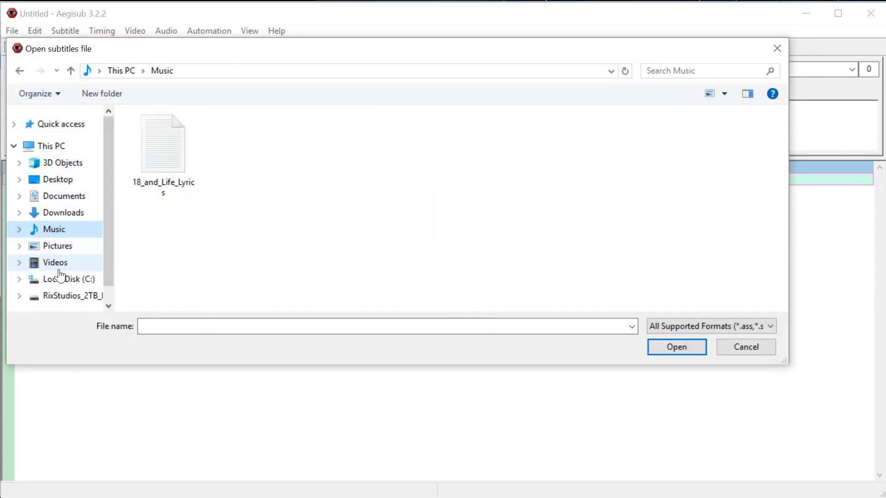
click(677, 347)
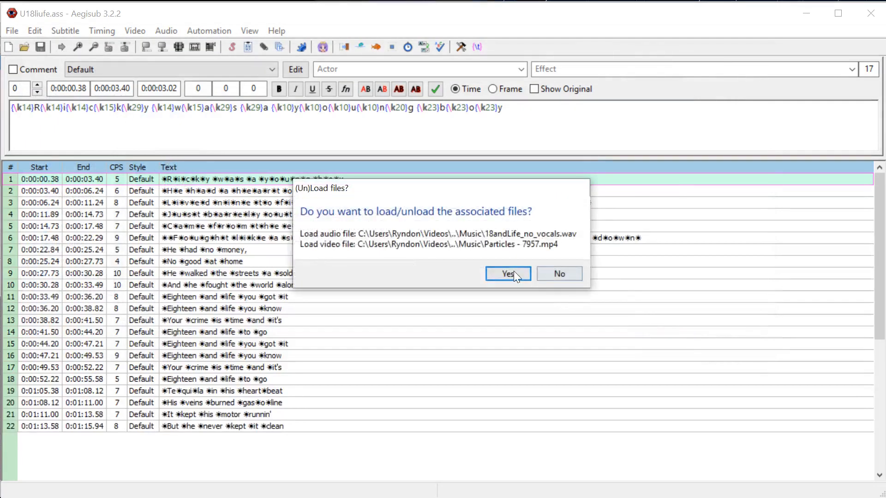
click(507, 273)
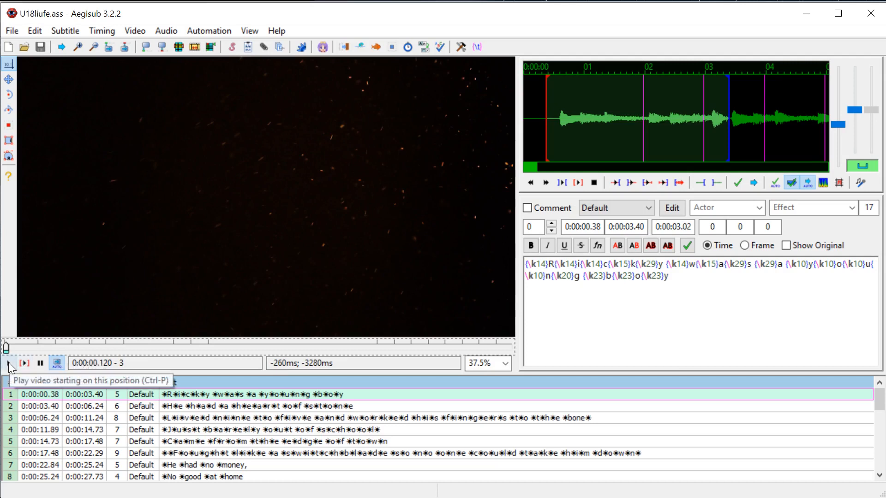
click(7, 363)
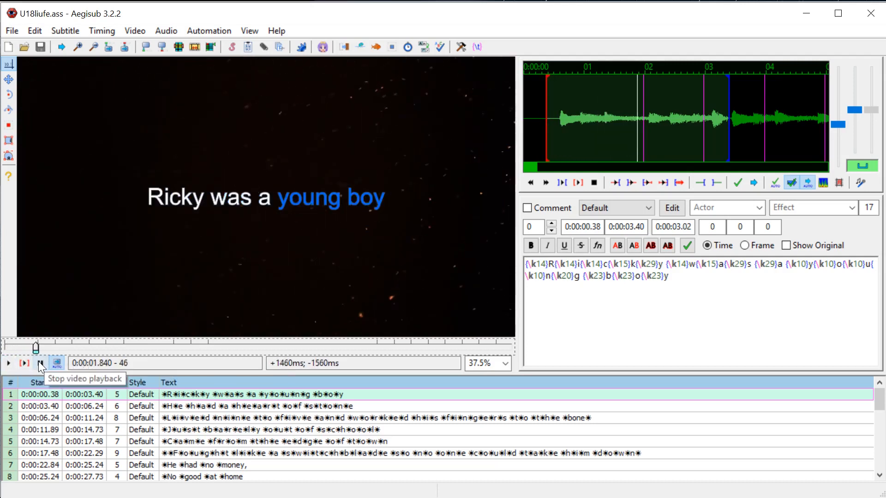
click(37, 376)
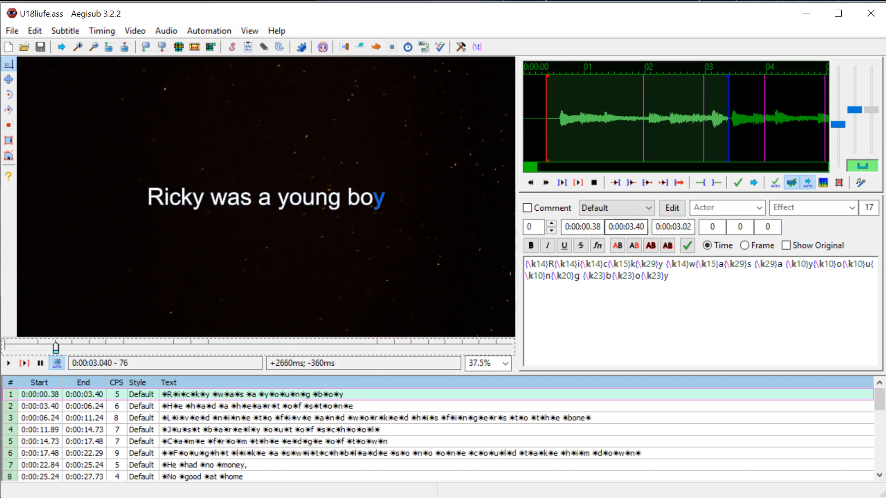
mouse_move(191, 398)
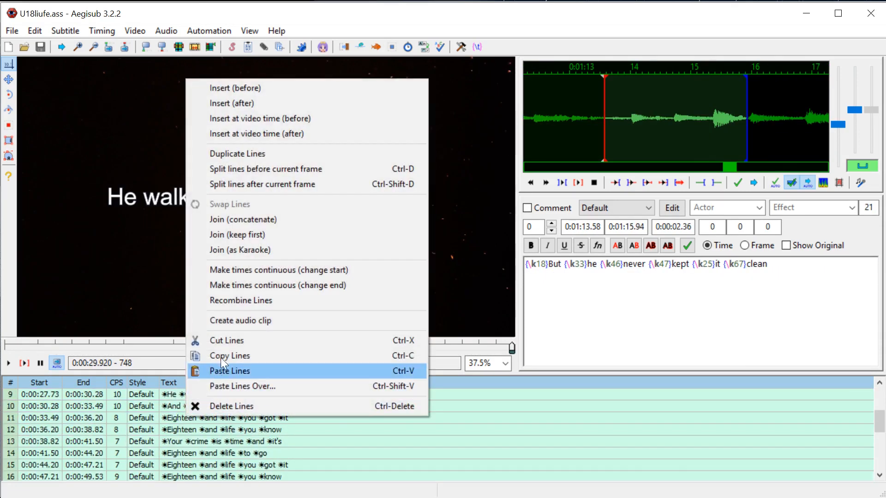
mouse_move(243, 356)
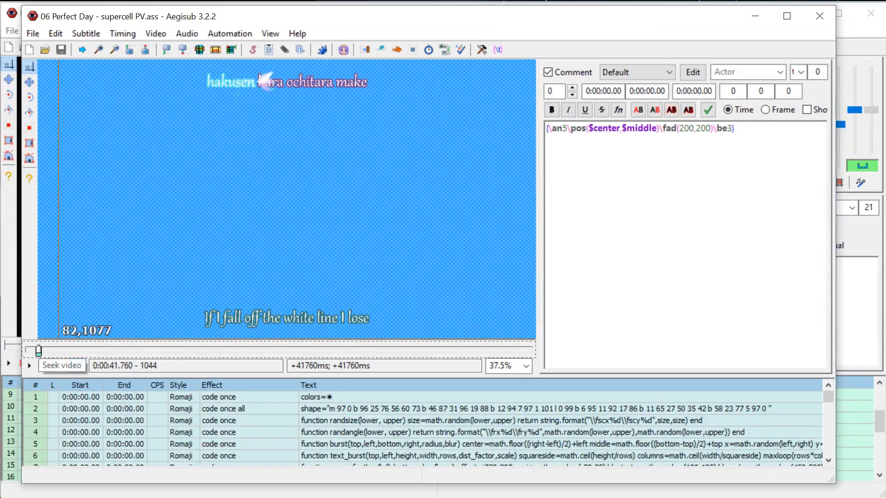
- Select the template's lyric lines and bring up line operations for the generated fx lines
click(61, 367)
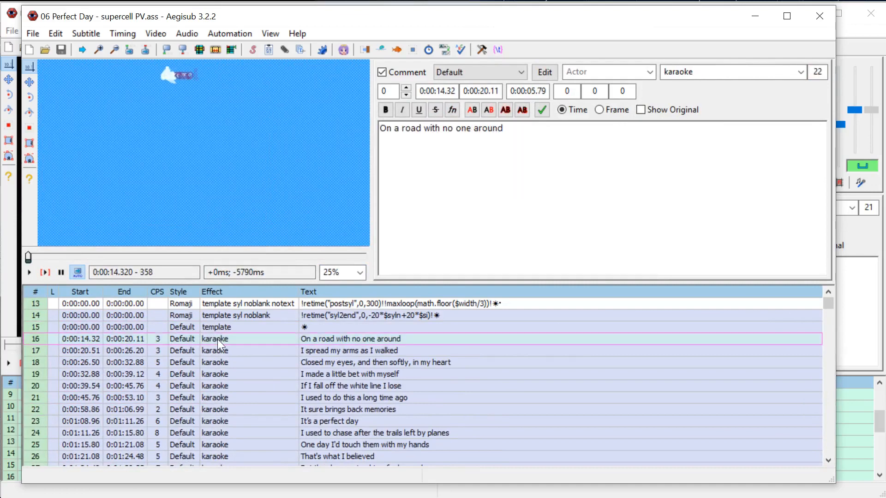
click(348, 375)
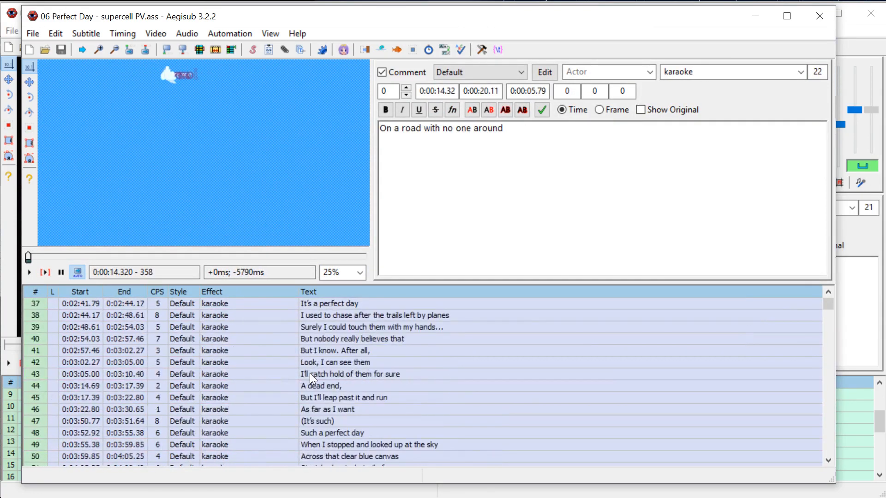
click(358, 351)
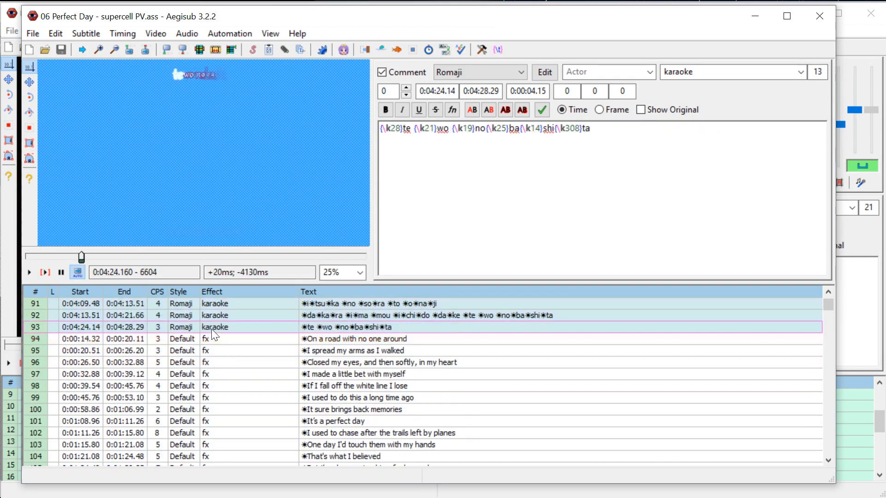
right_click(214, 327)
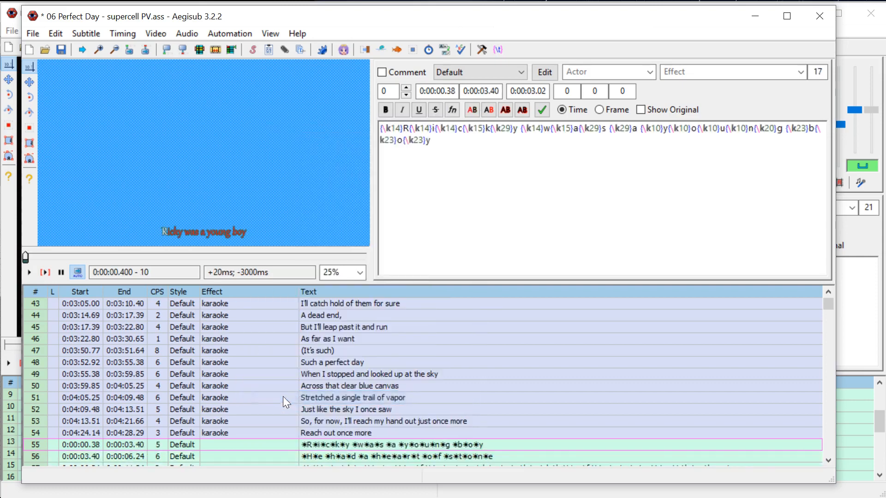
- Mark the pasted Ricky lyric lines with the karaoke effect and the Romaji style
scroll(down, 3)
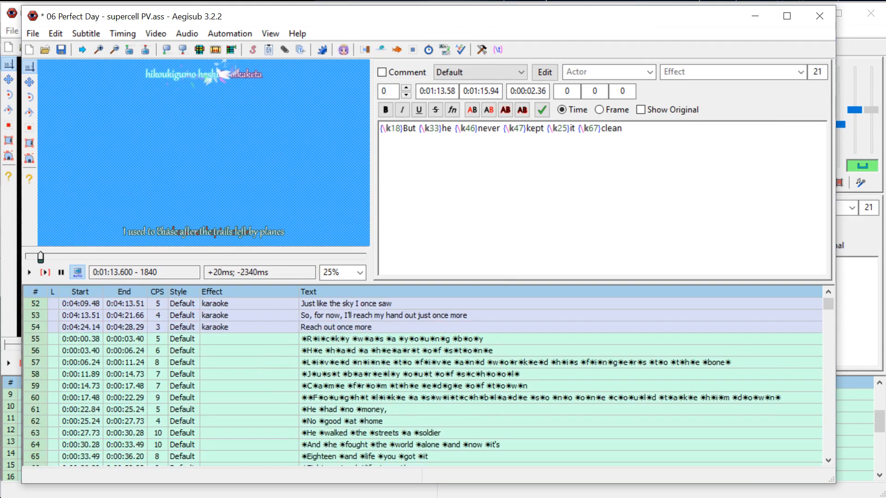
click(798, 72)
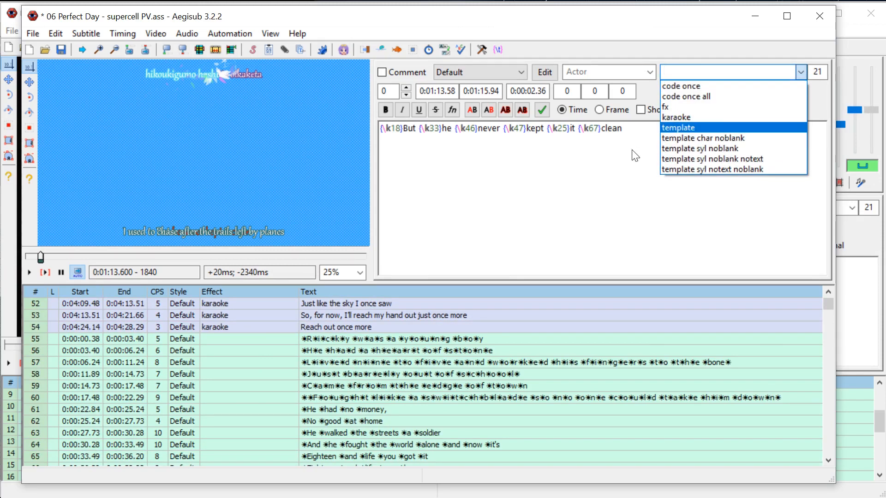
mouse_move(681, 94)
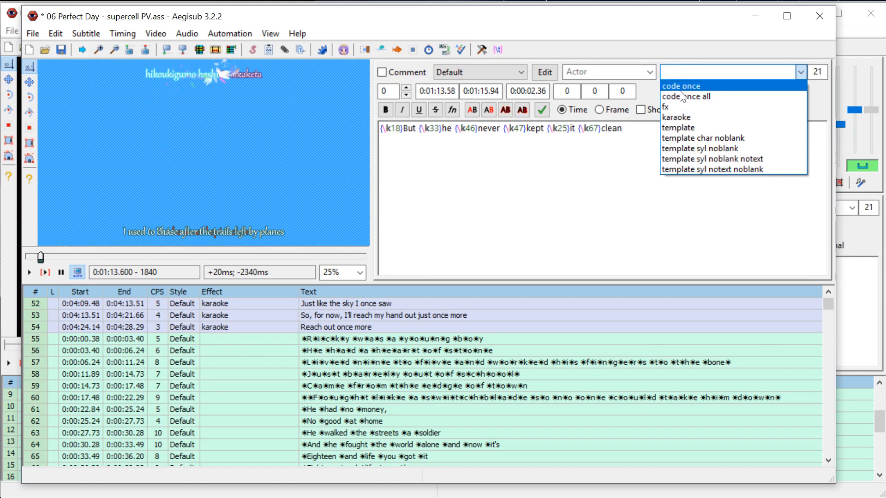
mouse_move(691, 117)
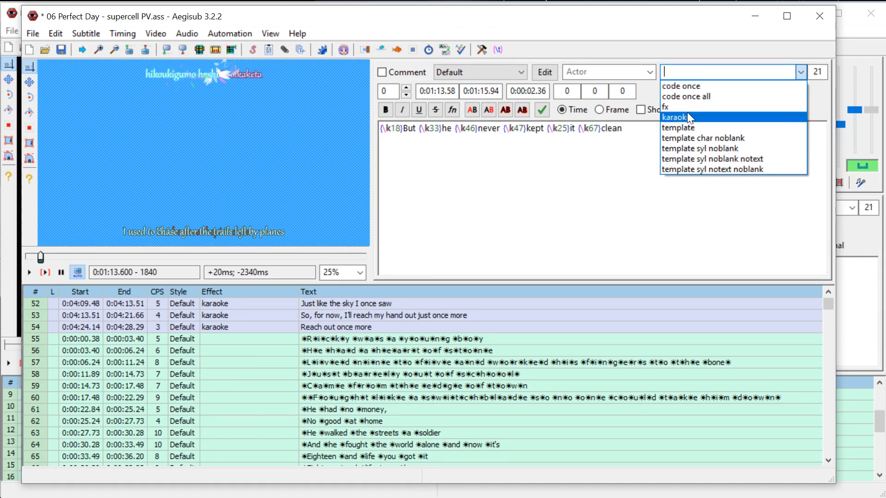
click(685, 117)
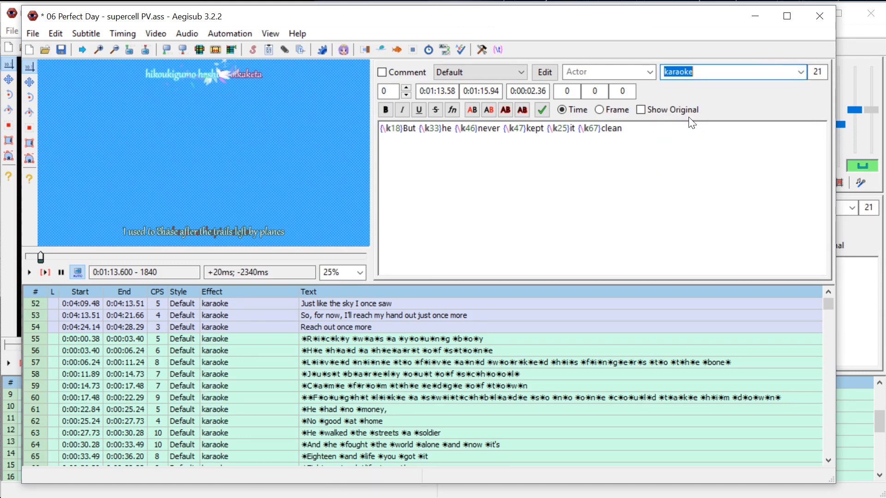
mouse_move(523, 76)
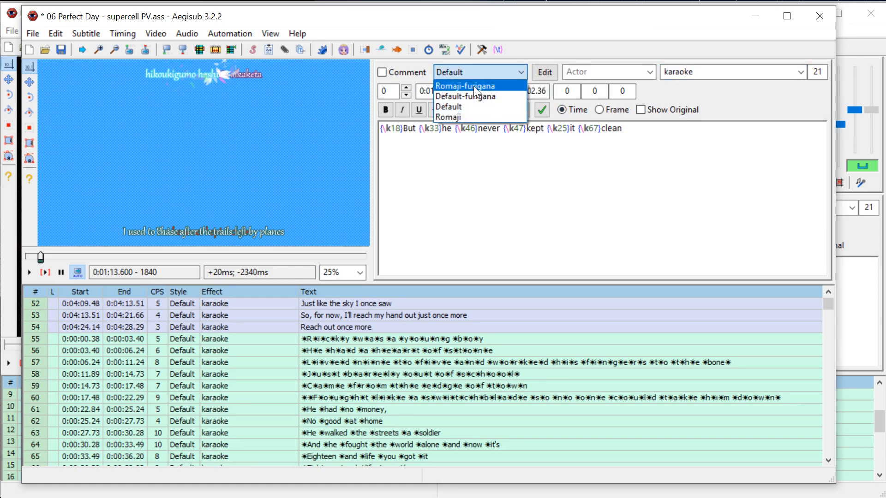
mouse_move(463, 97)
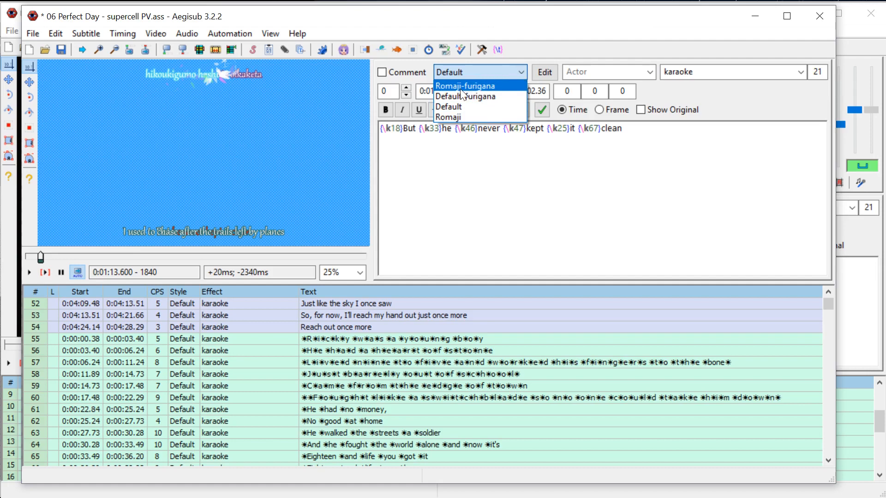
click(448, 118)
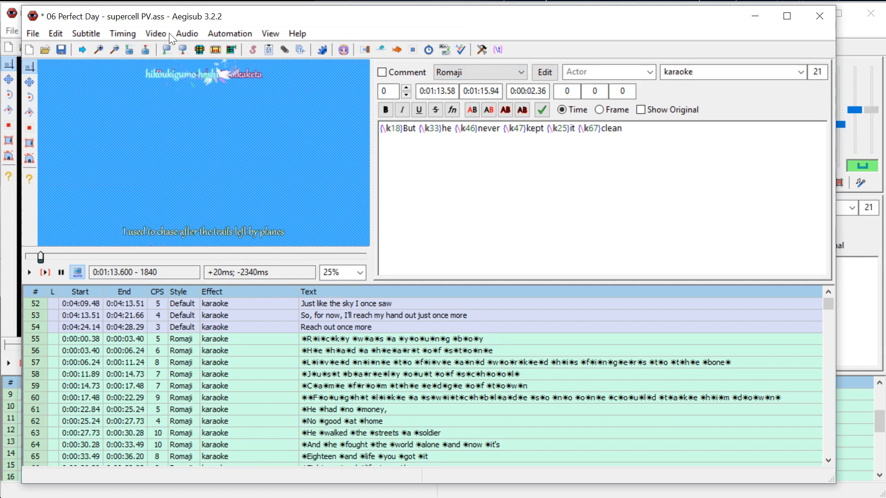
- Apply the karaoke template via Automation and play the animated result from the start
click(229, 33)
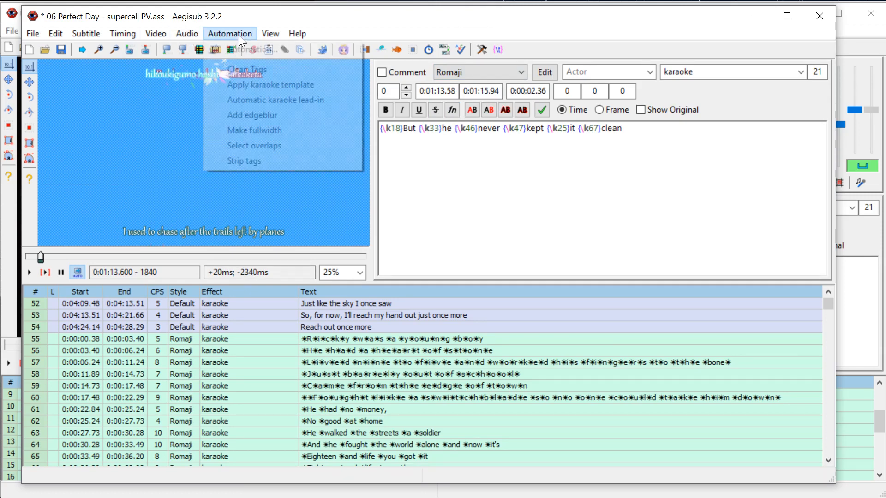
mouse_move(270, 84)
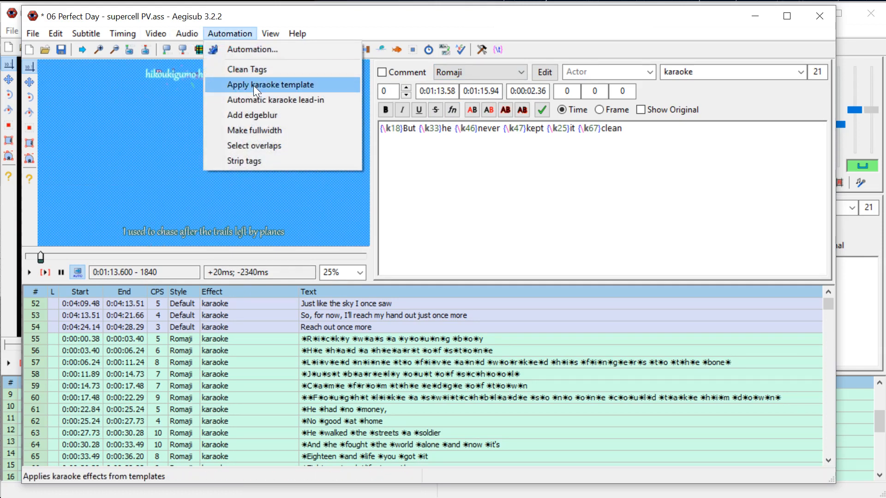
click(269, 84)
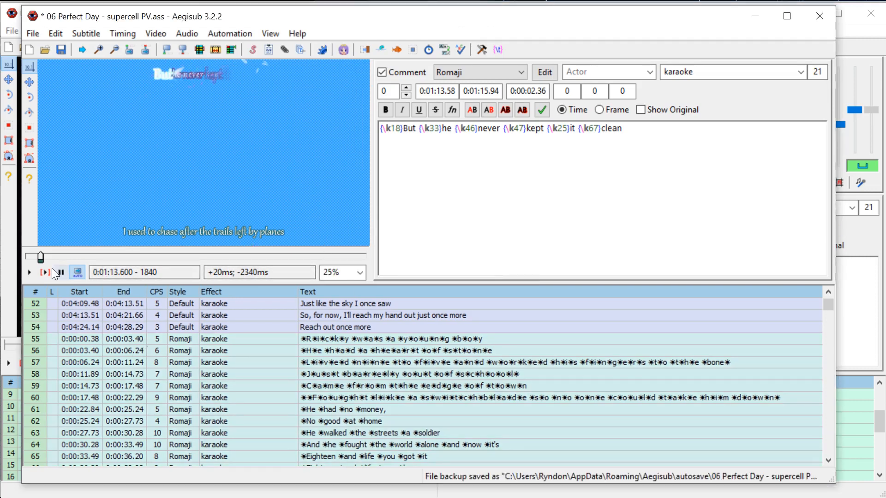
click(28, 272)
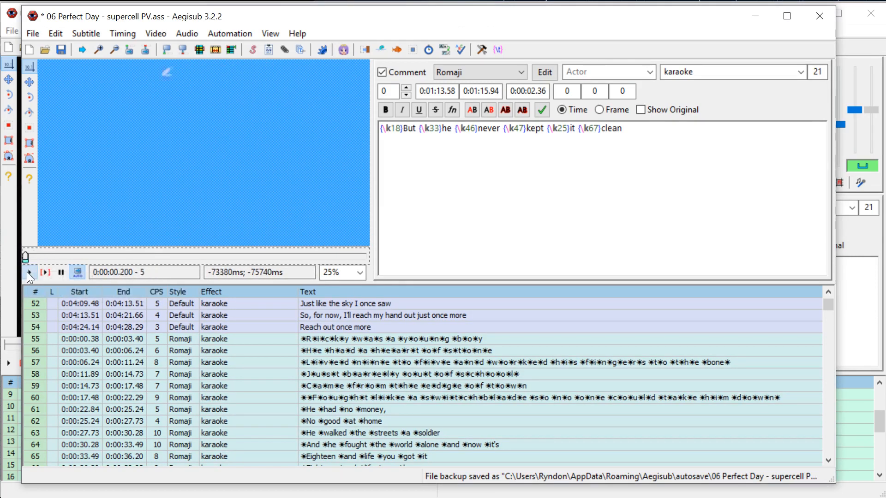
click(29, 273)
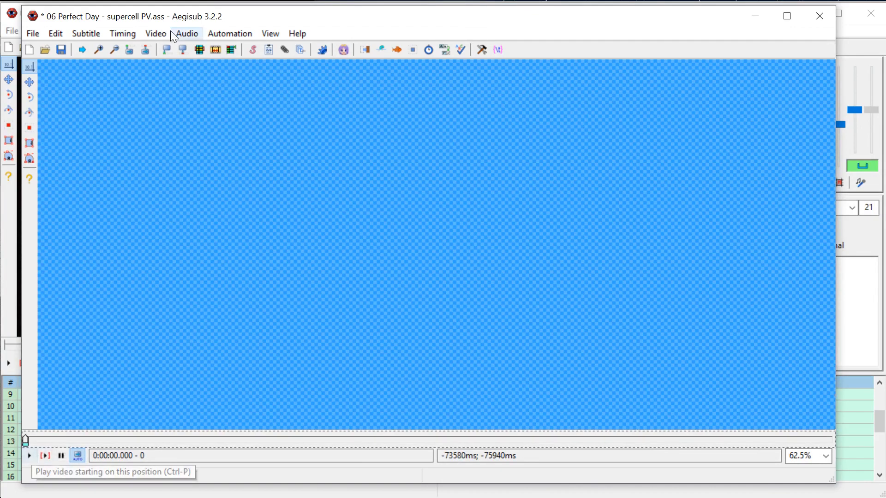
- Play 'Came from the edge of town' with the petal effect in the enlarged video view
click(186, 34)
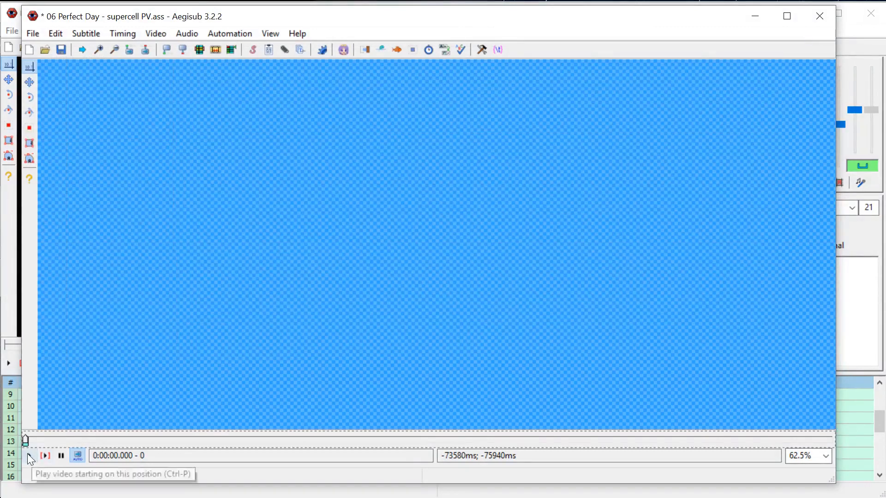
click(47, 456)
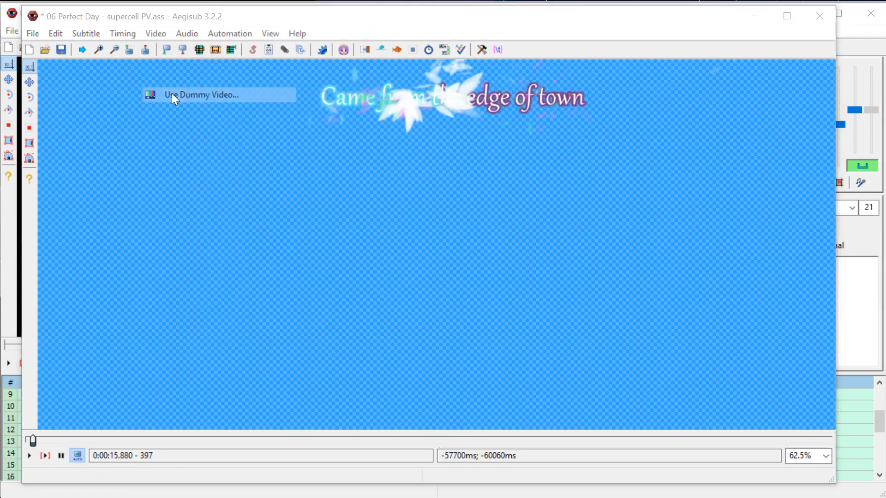
- Set the dummy video to a near-black checkerboard colour at 1920×1080
click(200, 94)
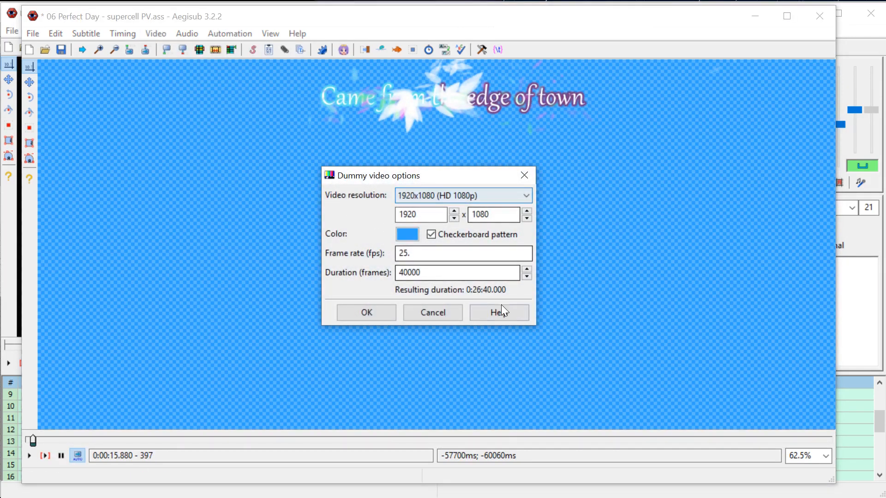
click(407, 234)
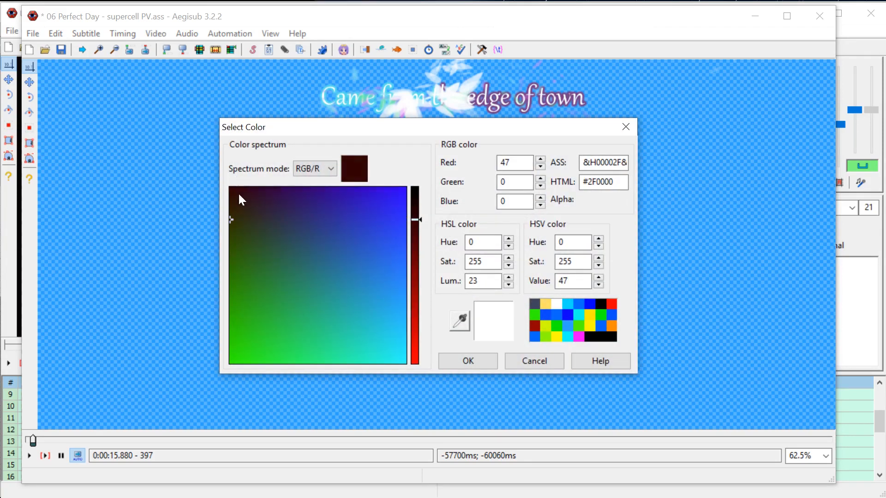
click(238, 220)
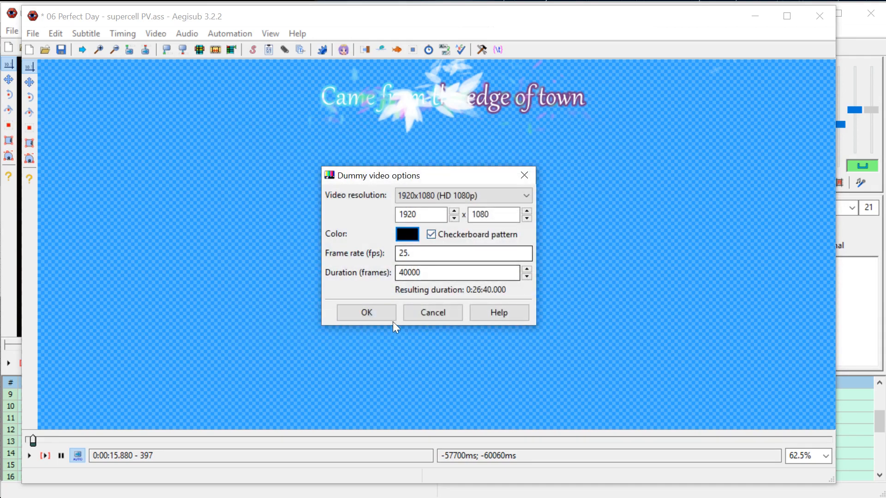
click(366, 312)
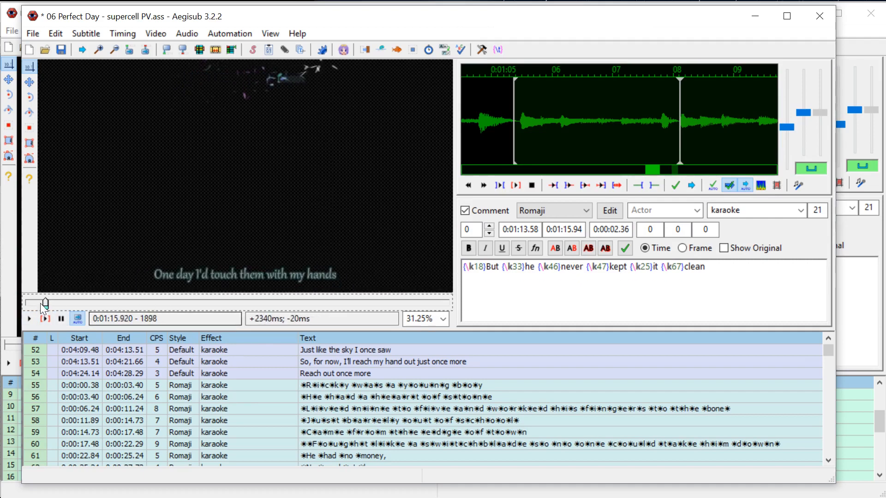
- Seek to the start and apply the karaoke template to the timed lyric lines
drag(42, 304, 45, 304)
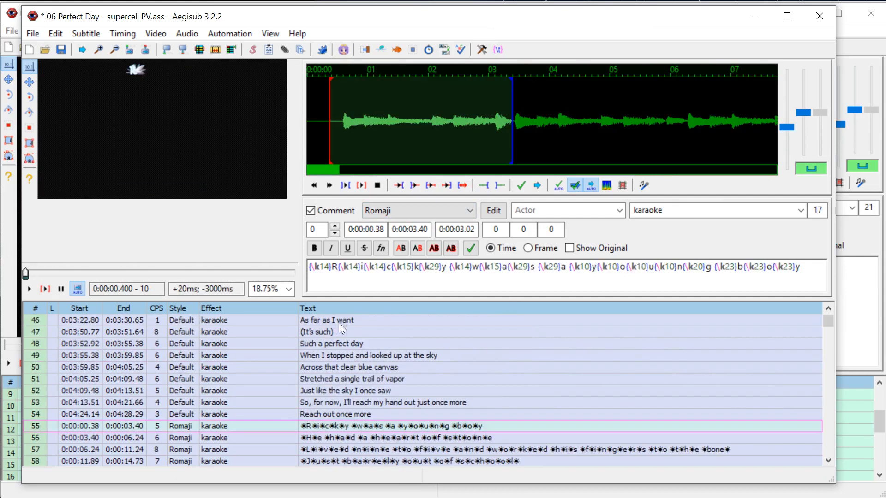
click(229, 33)
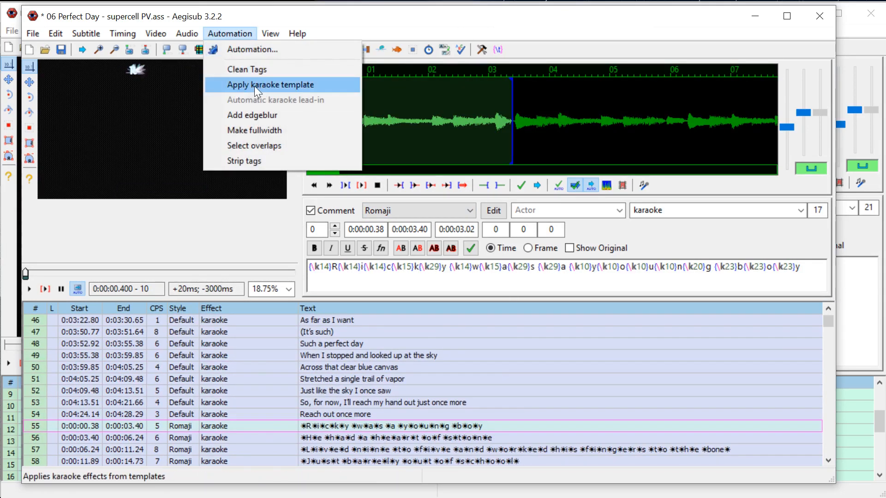
click(269, 84)
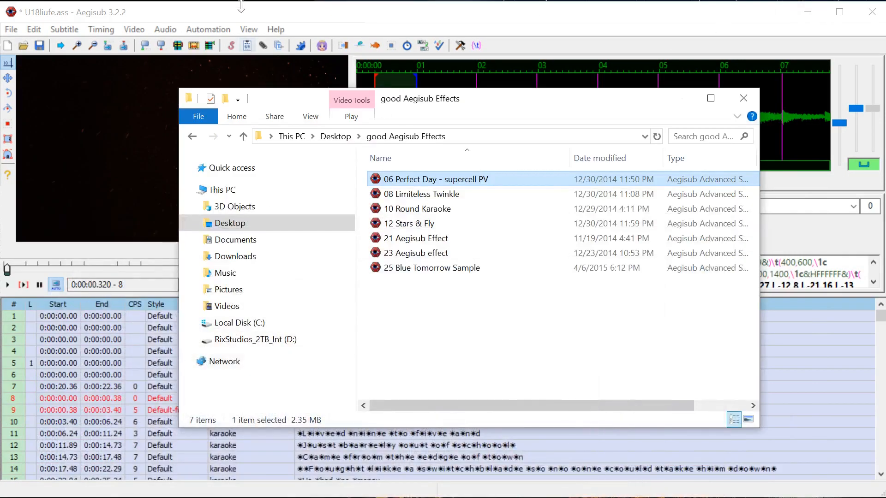
- Preview the current line, then browse Downloads into the 30 Aegisub Karaoke effect template folder
click(435, 179)
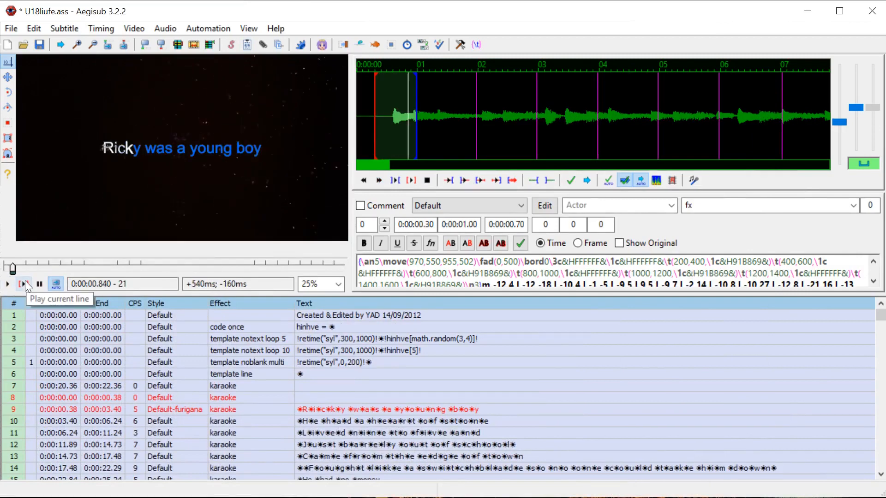
click(24, 284)
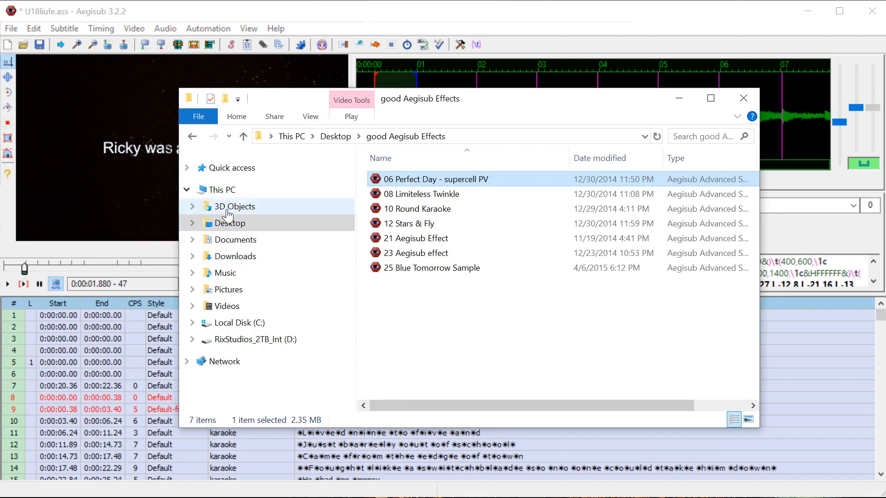
click(235, 256)
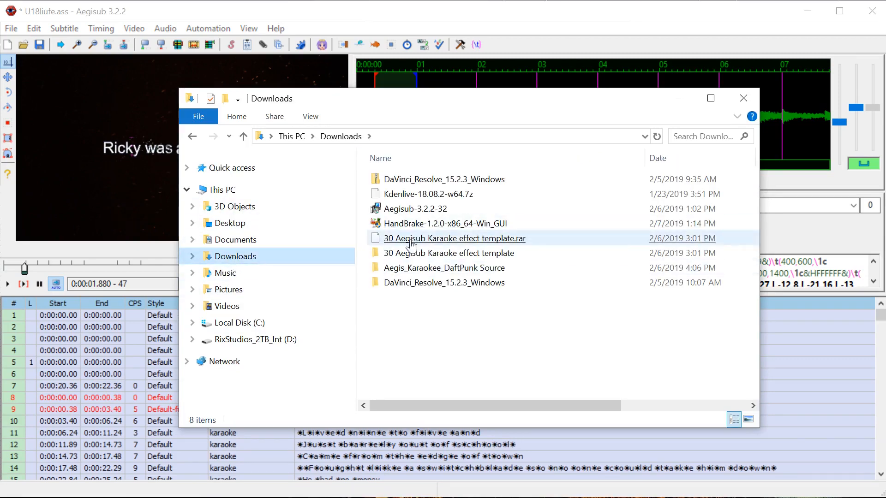
double_click(448, 253)
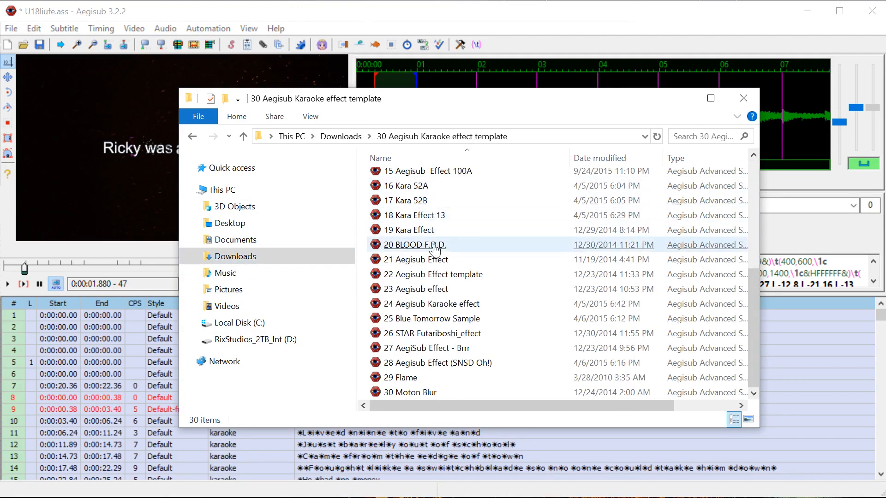
- Go to Desktop > good Aegisub Effects, then close the File Explorer window
click(231, 222)
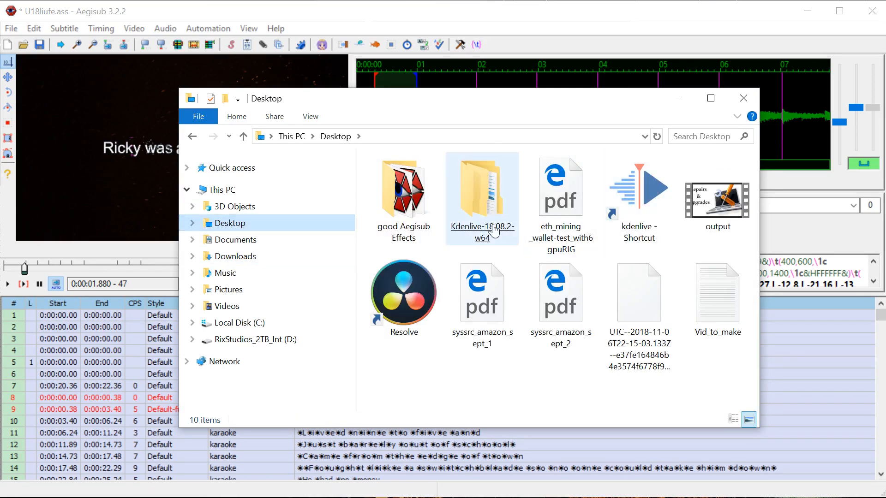
double_click(404, 188)
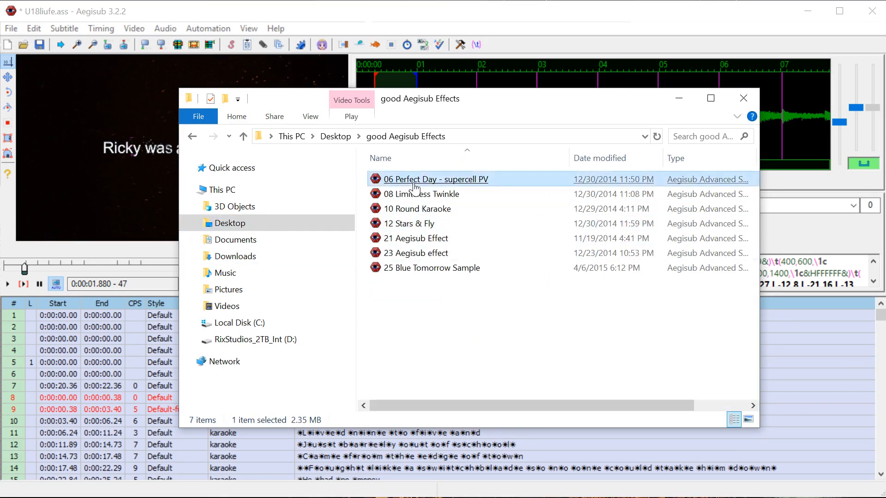
mouse_move(417, 344)
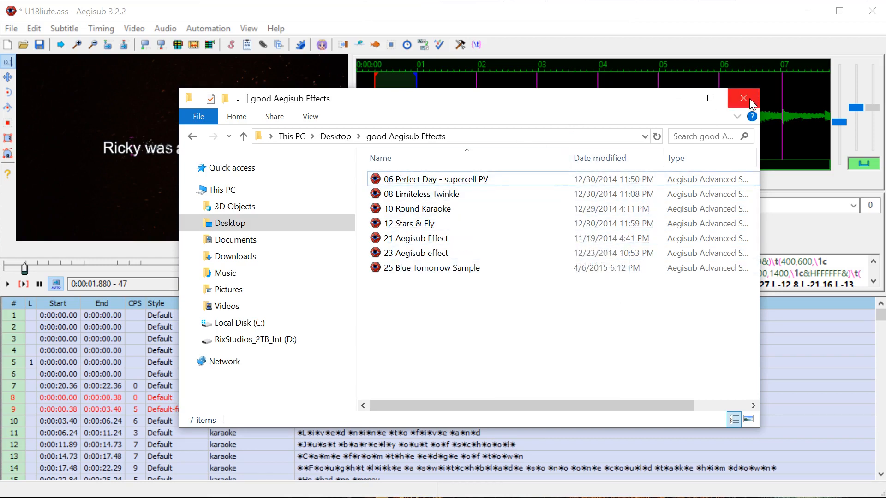
click(742, 97)
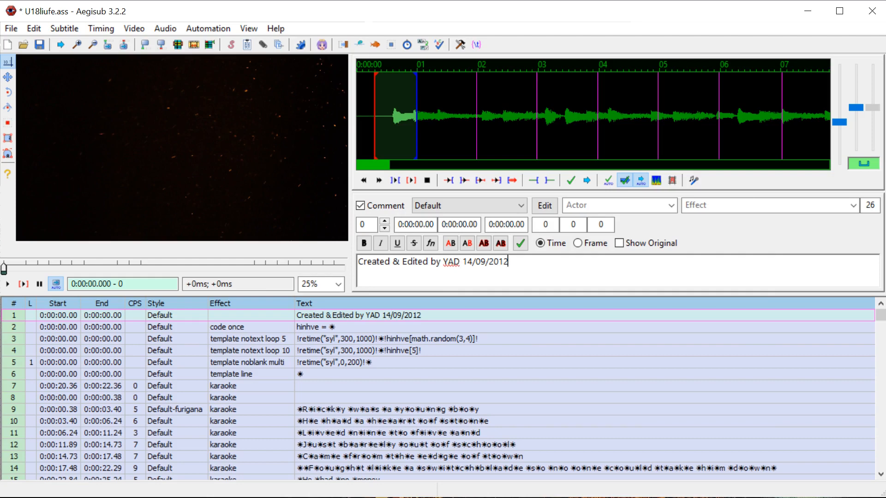
mouse_move(6, 272)
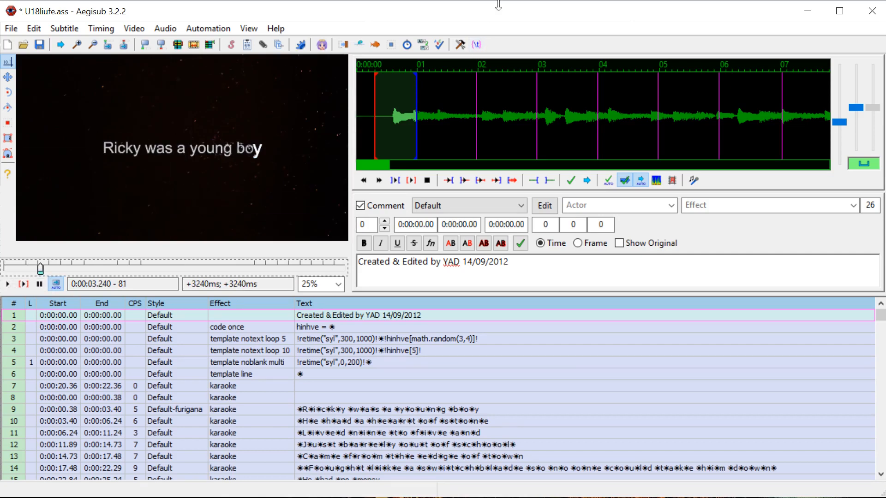
mouse_move(489, 320)
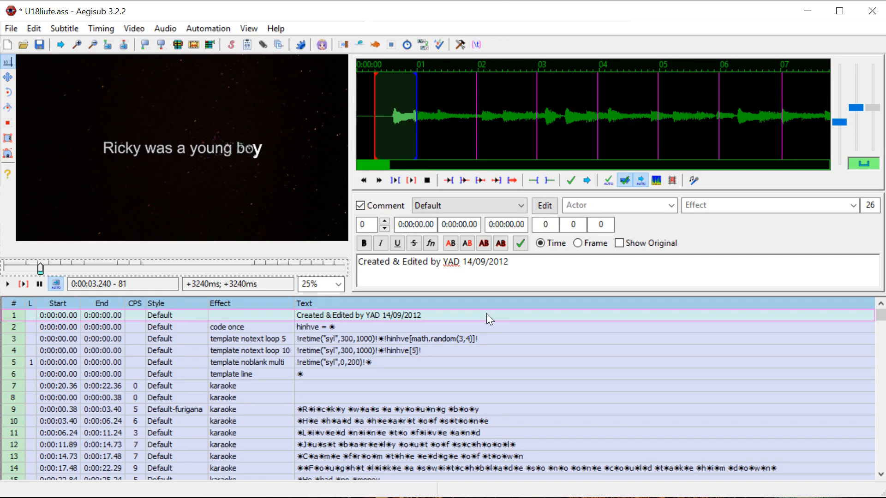
mouse_move(718, 240)
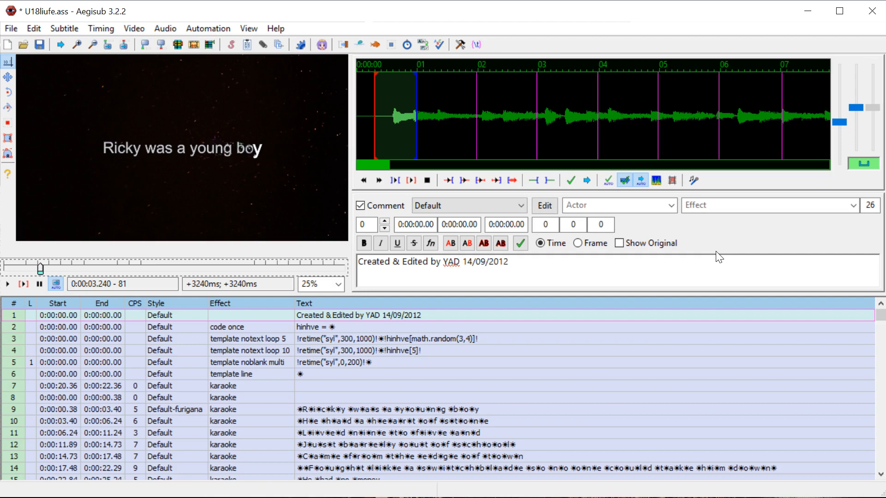
mouse_move(690, 250)
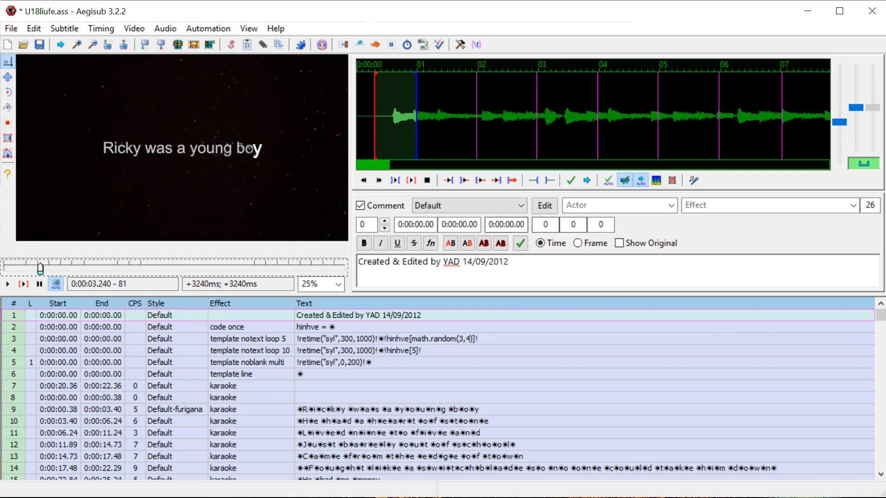
mouse_move(694, 238)
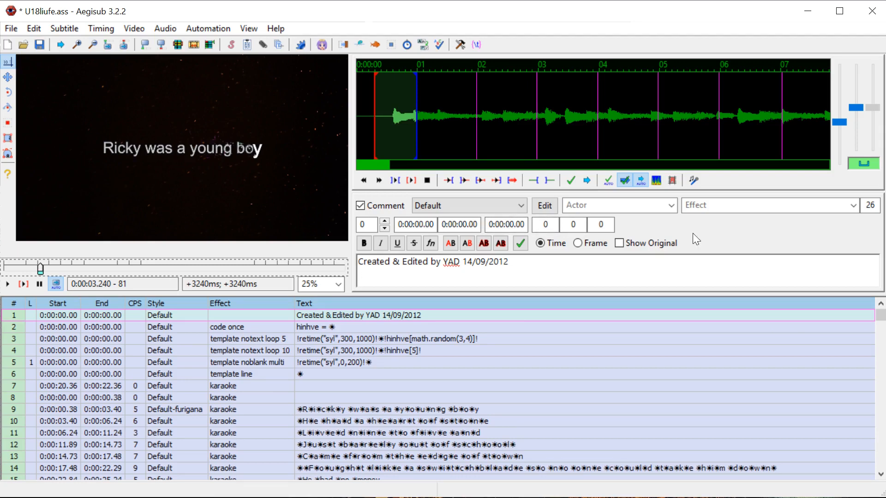